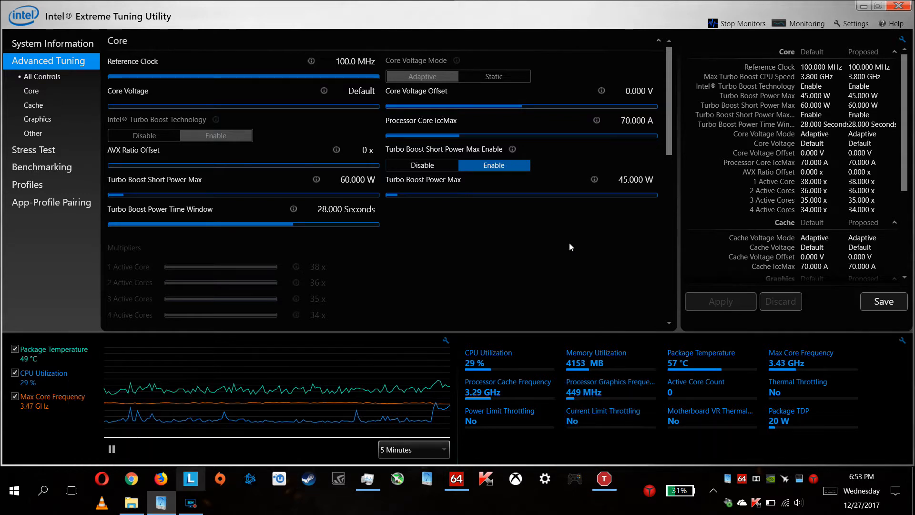
- Check the AIDA64 stress test statistics, then return to Intel XTU tuning
left_click(190, 502)
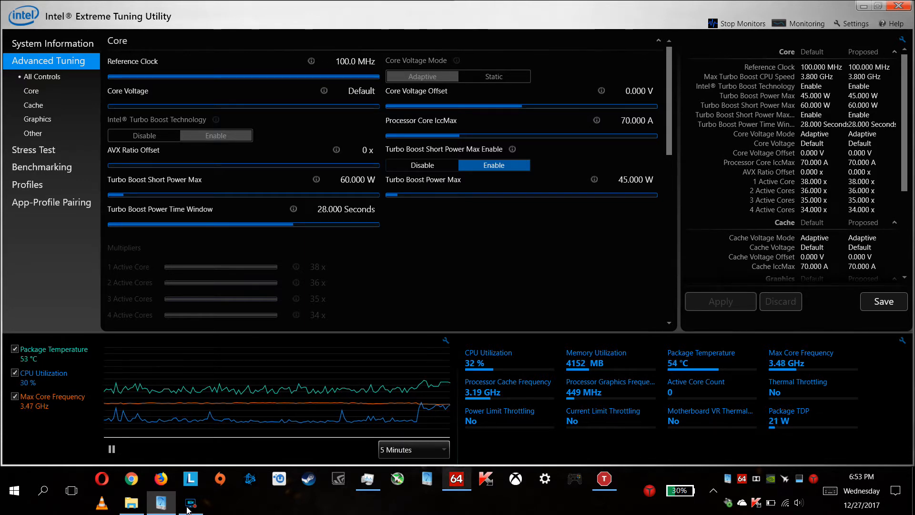
left_click(457, 478)
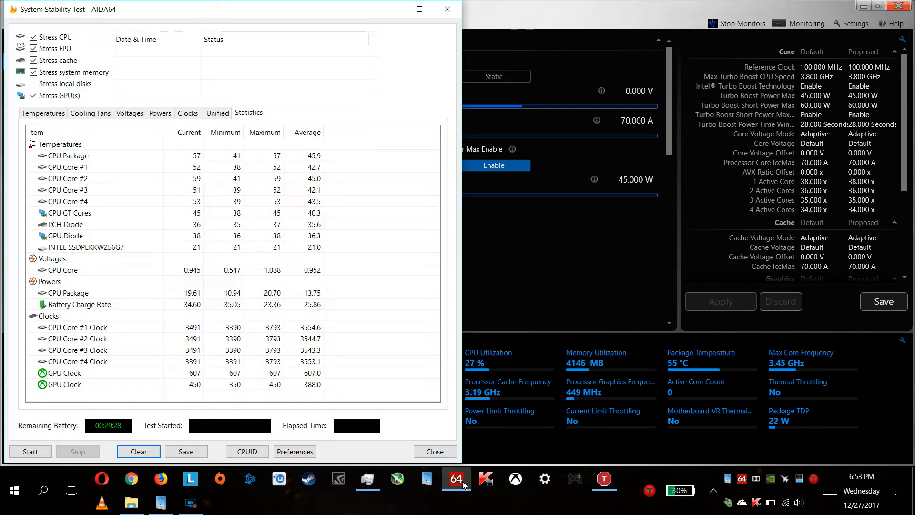
left_click(62, 269)
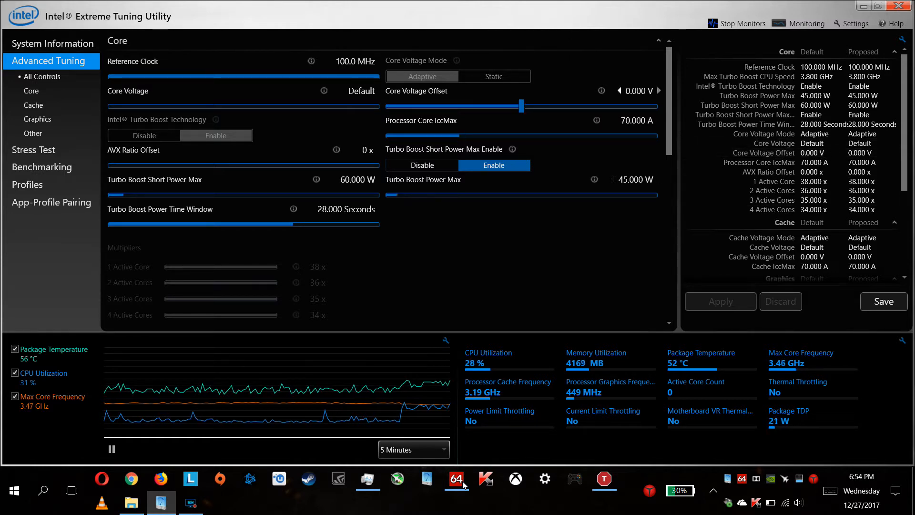
- Lower the Core Voltage Offset step by step to -0.075 V and apply it
left_click(616, 90)
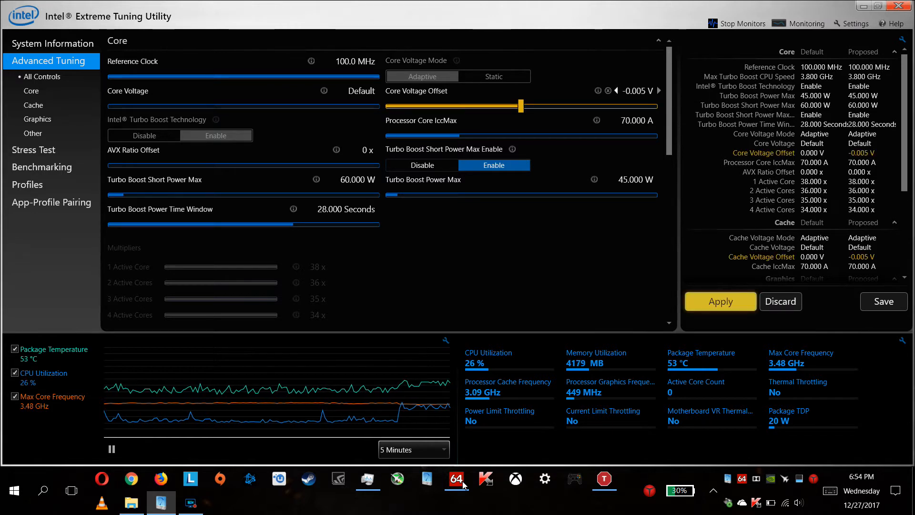
left_click(616, 90)
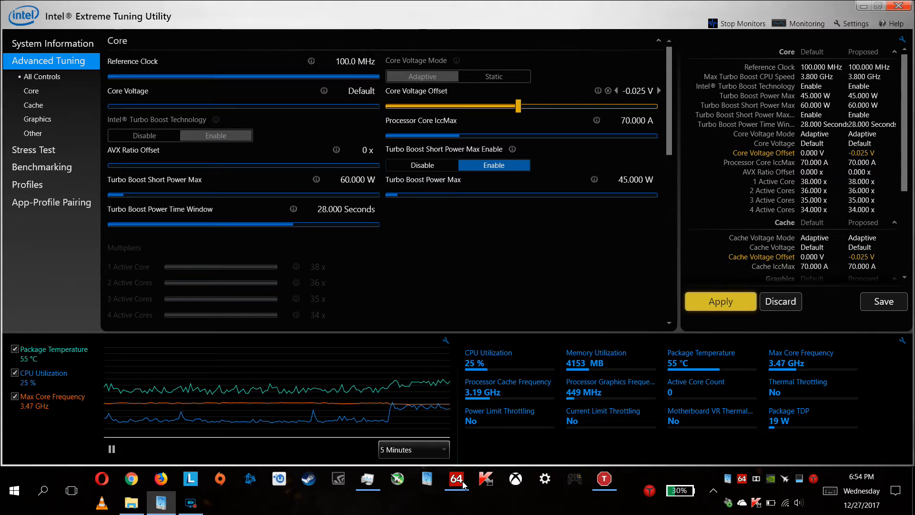
left_click(616, 90)
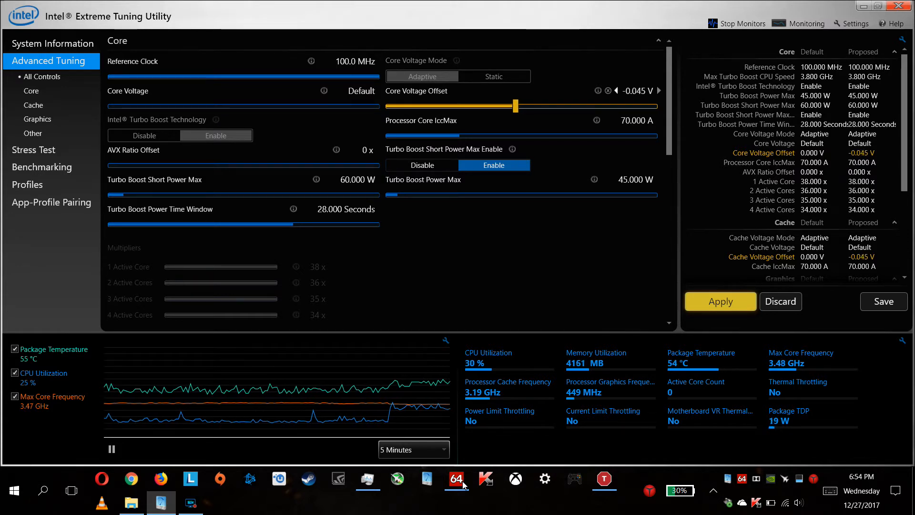
left_click(616, 90)
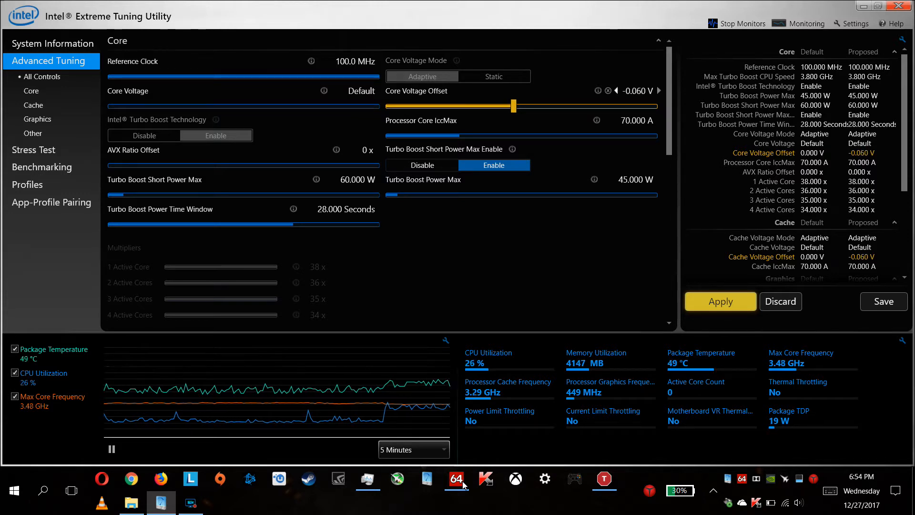
left_click(617, 90)
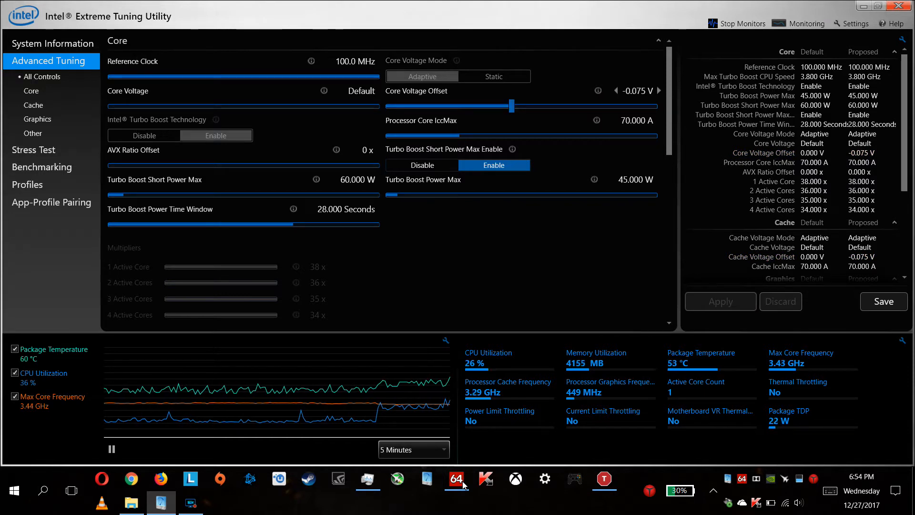
mouse_move(616, 91)
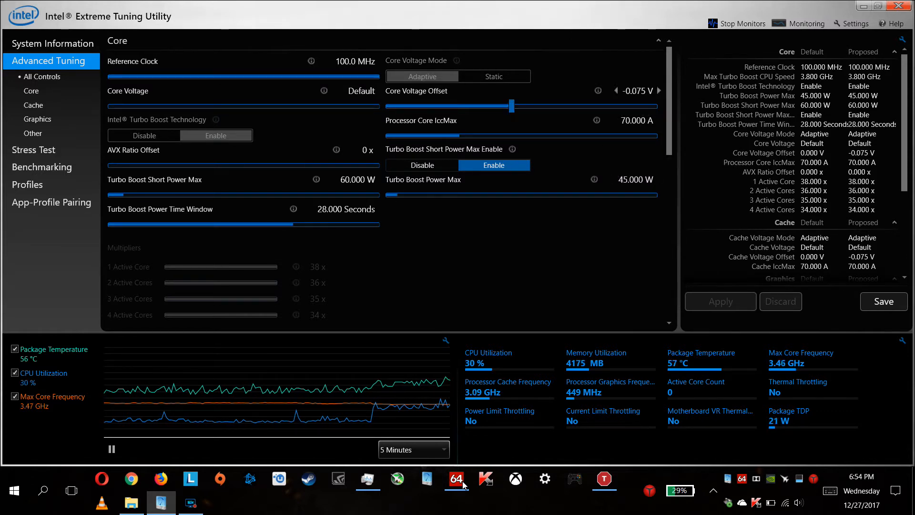
mouse_move(616, 90)
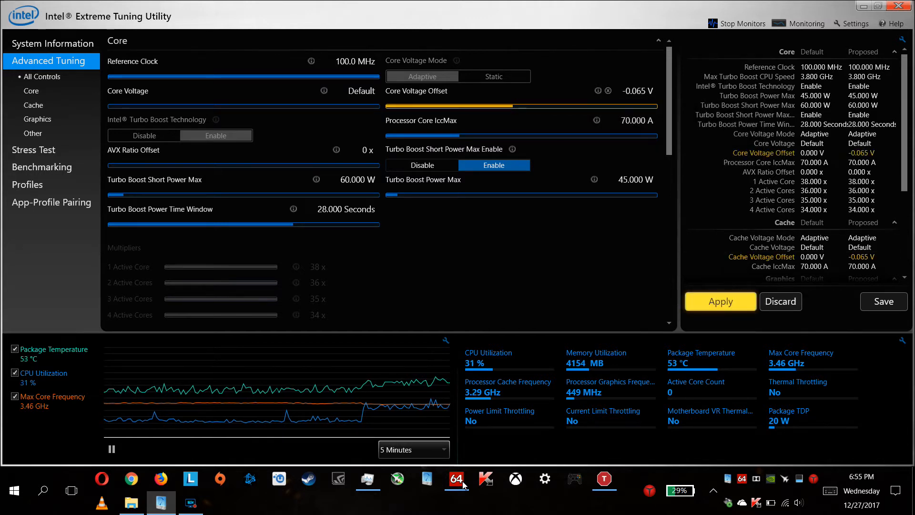
- Stage a -0.130 V core and cache voltage offset
left_click(719, 301)
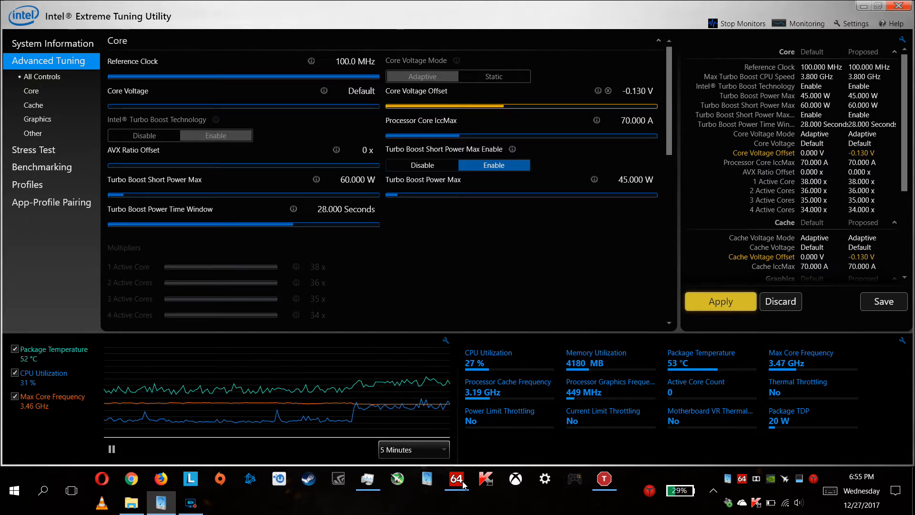
- Show the saved tuning profiles list
left_click(28, 185)
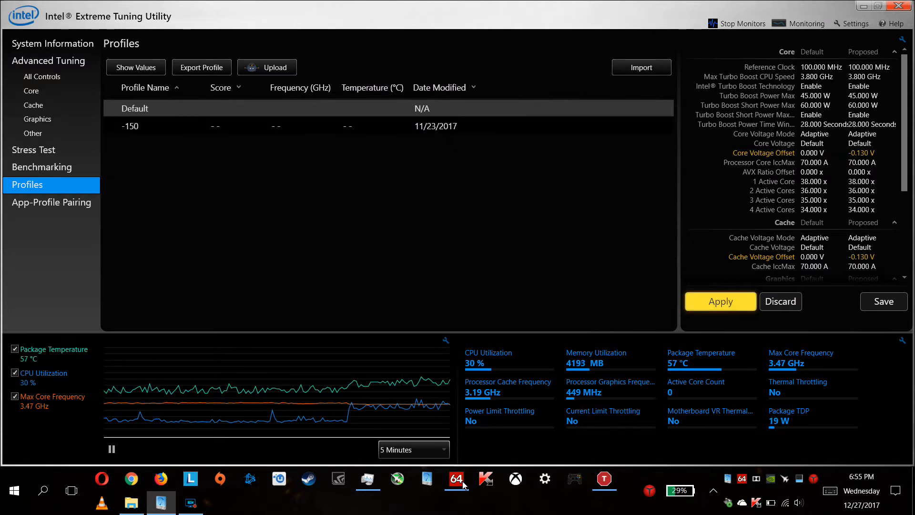
- Load the Default profile to reset core and cache offsets to 0.000 V
left_click(720, 301)
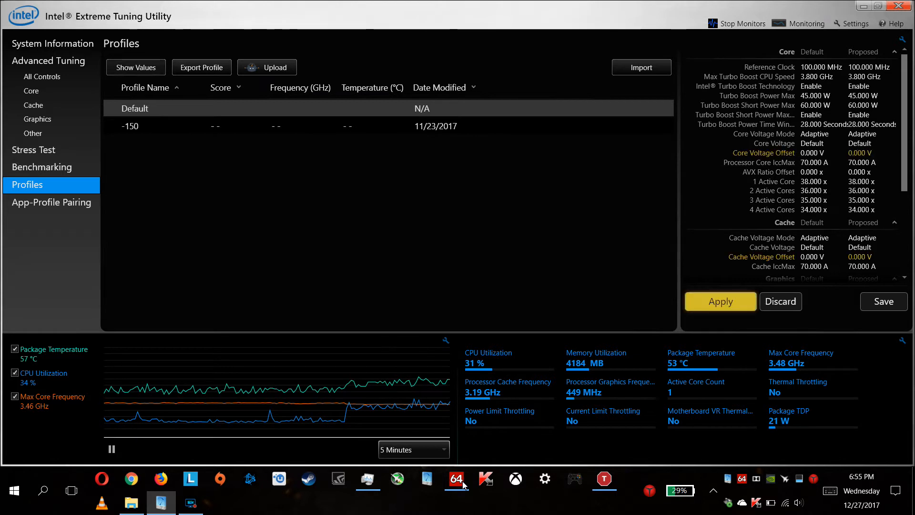
- Return to the Advanced Tuning All Controls core settings
left_click(720, 302)
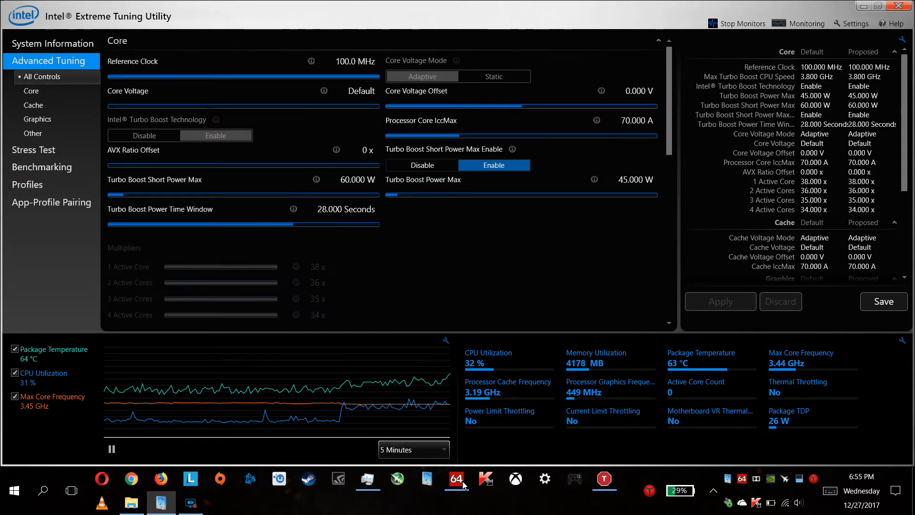
- Select and apply a 0.150 V core voltage offset, dismissing the Save Profile prompt
left_click(642, 91)
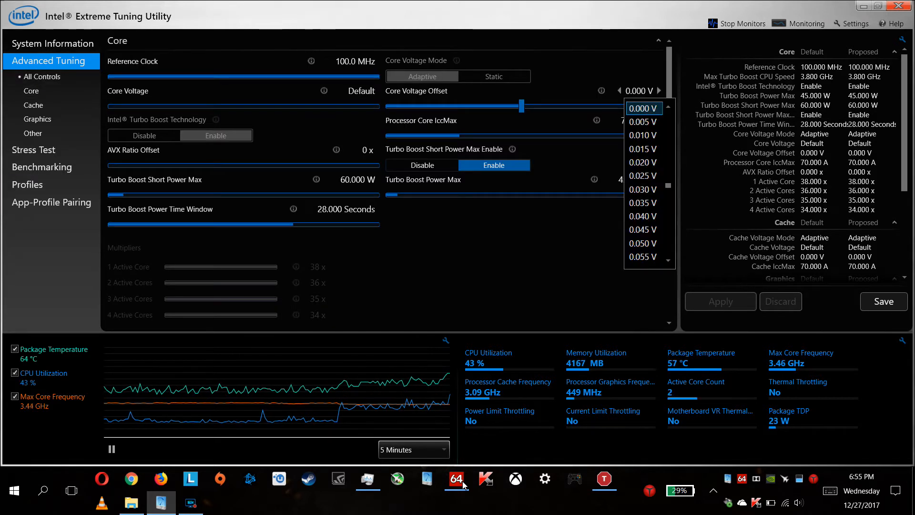
scroll("down", 3)
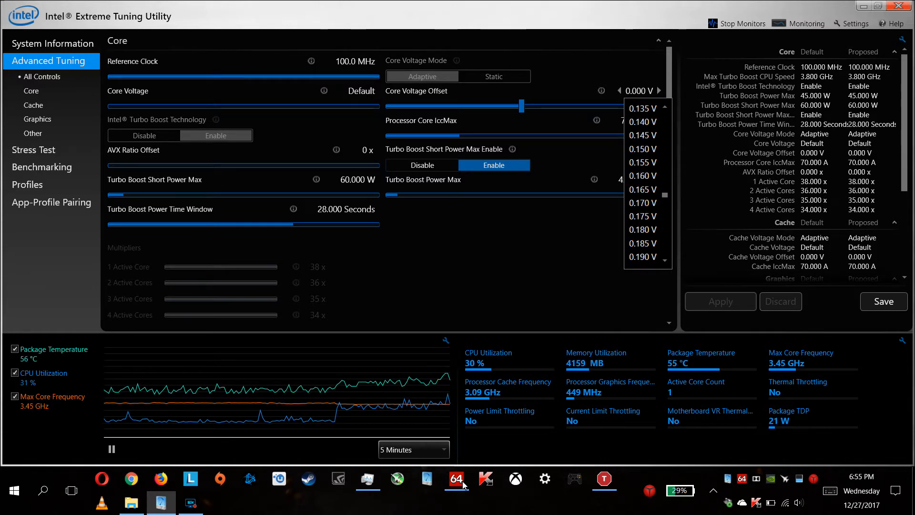
left_click(643, 162)
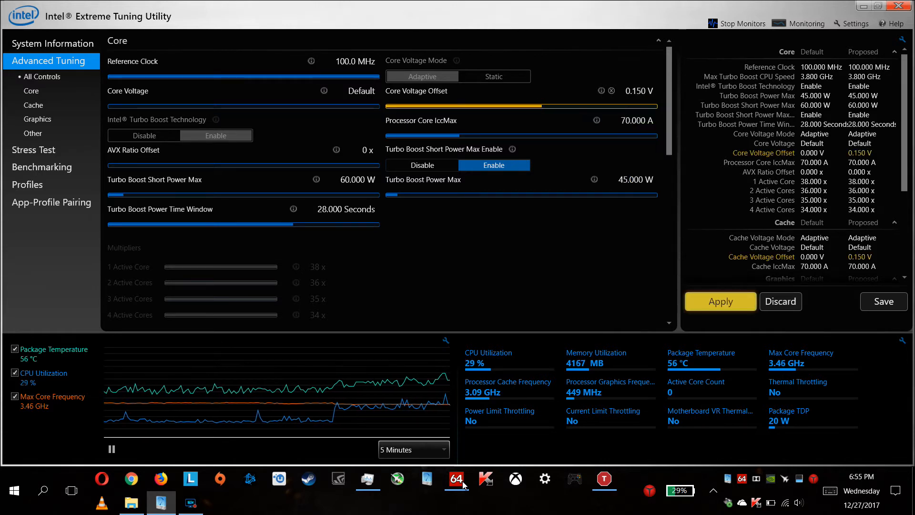
left_click(720, 301)
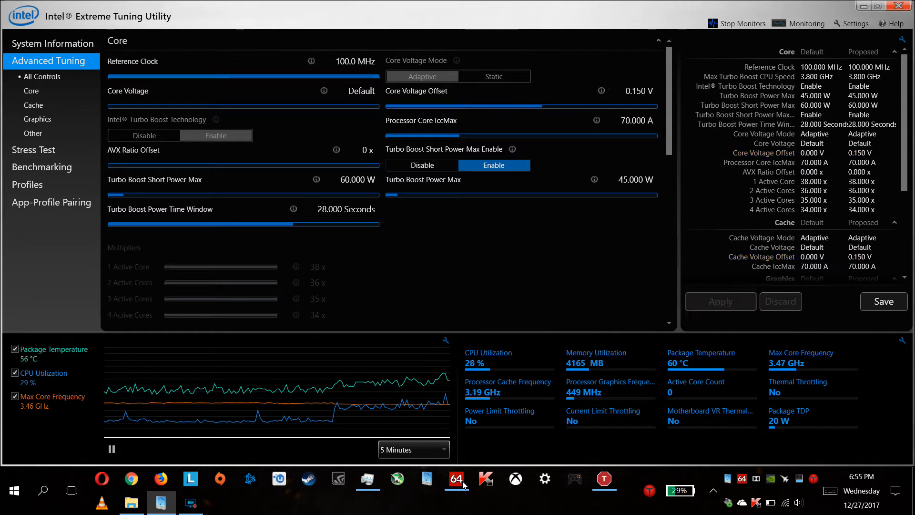
left_click(883, 302)
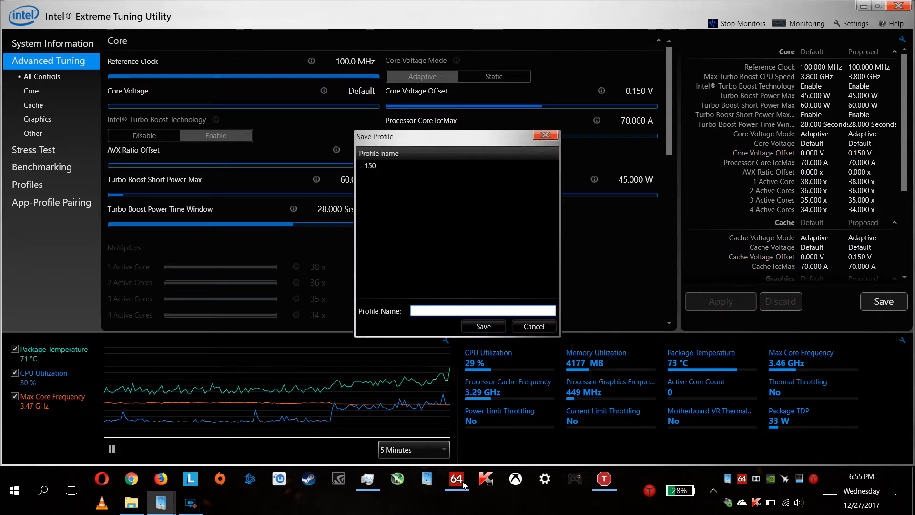
left_click(457, 165)
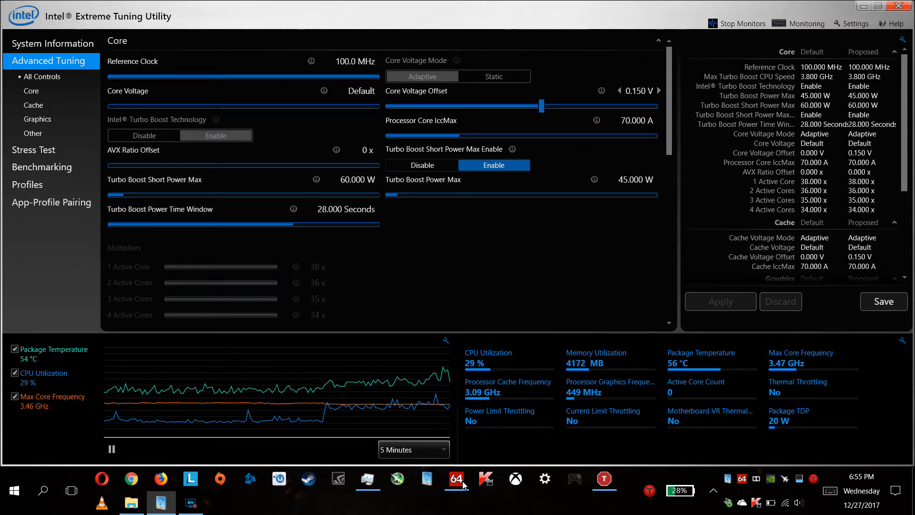
mouse_move(618, 90)
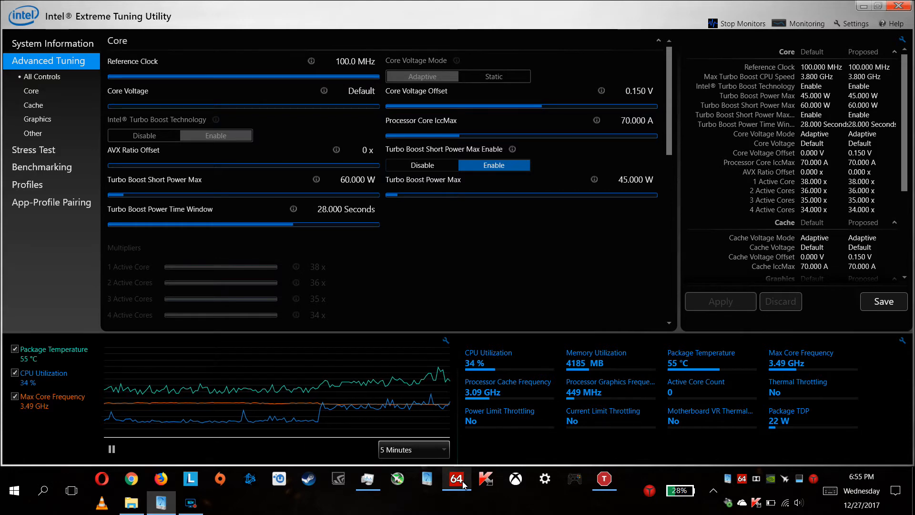
- Pick -0.150 V from the Core Voltage Offset list, replacing +0.150 V
left_click(457, 479)
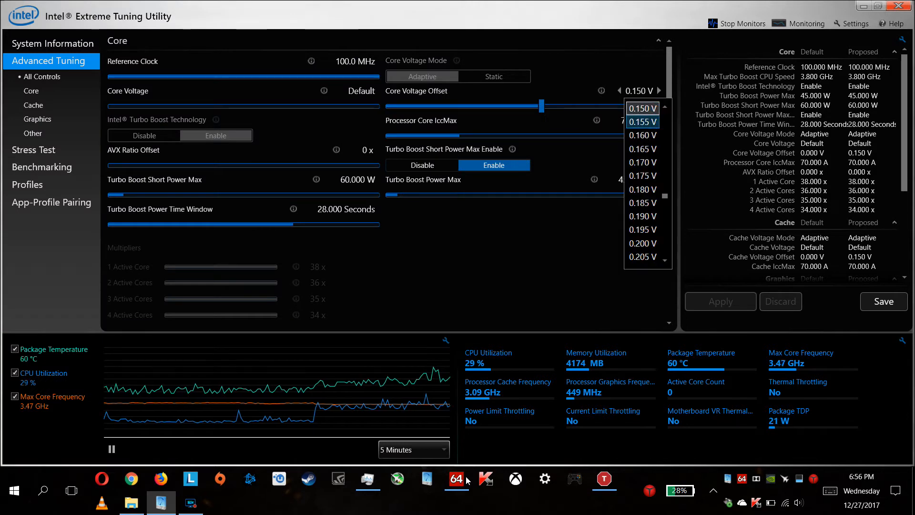
scroll("up", 3)
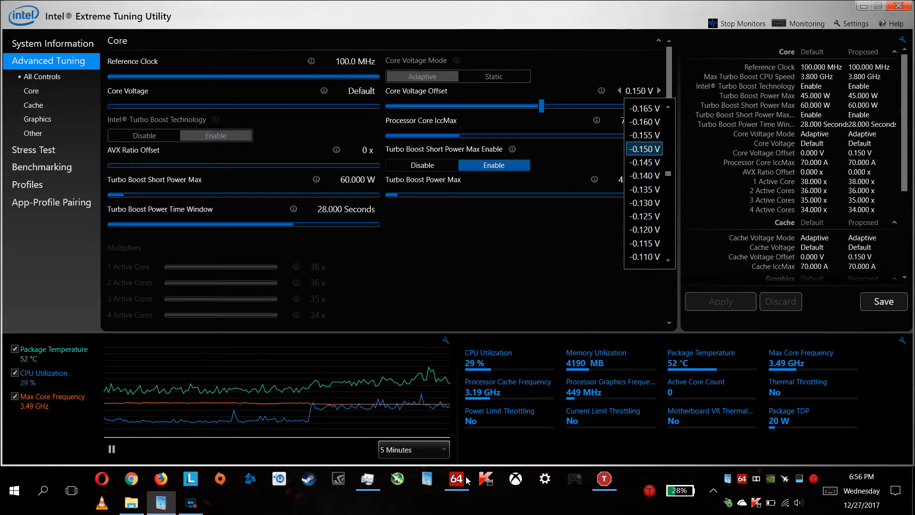
left_click(644, 148)
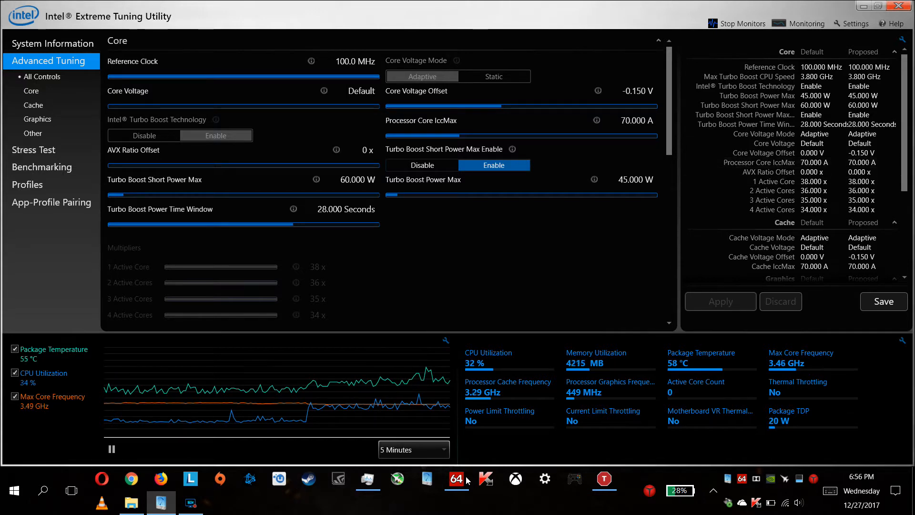
- Restore AIDA64's stability test Statistics, showing 0.979 V CPU core voltage
left_click(636, 121)
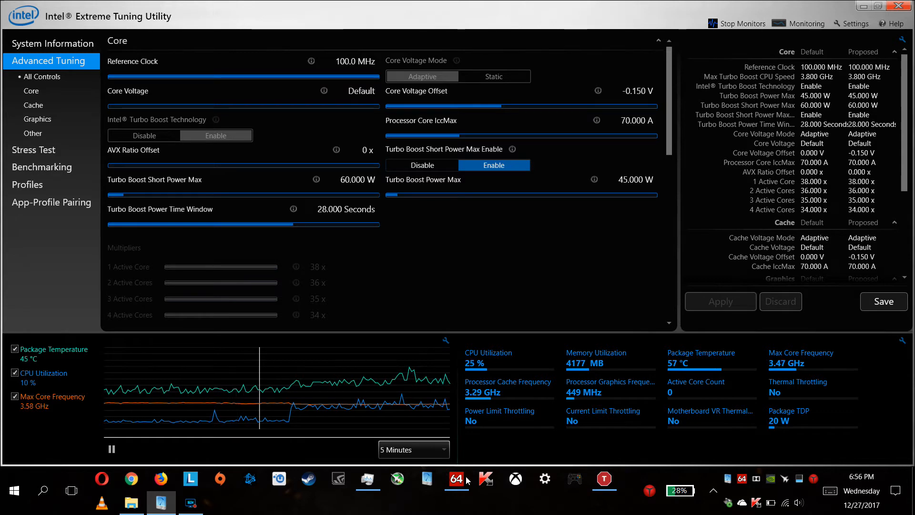
left_click(457, 479)
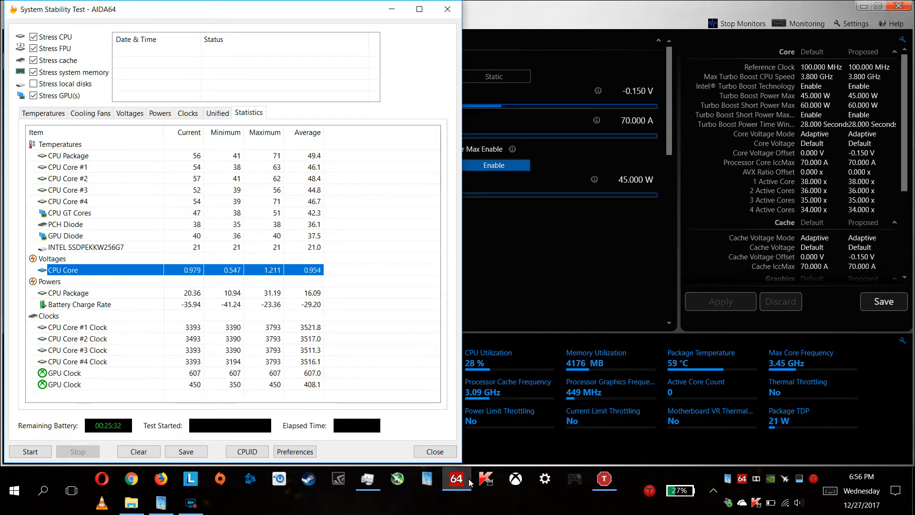
- Clear AIDA64 stability statistics, watch readings reach 0.984 V, then minimize the window
left_click(76, 326)
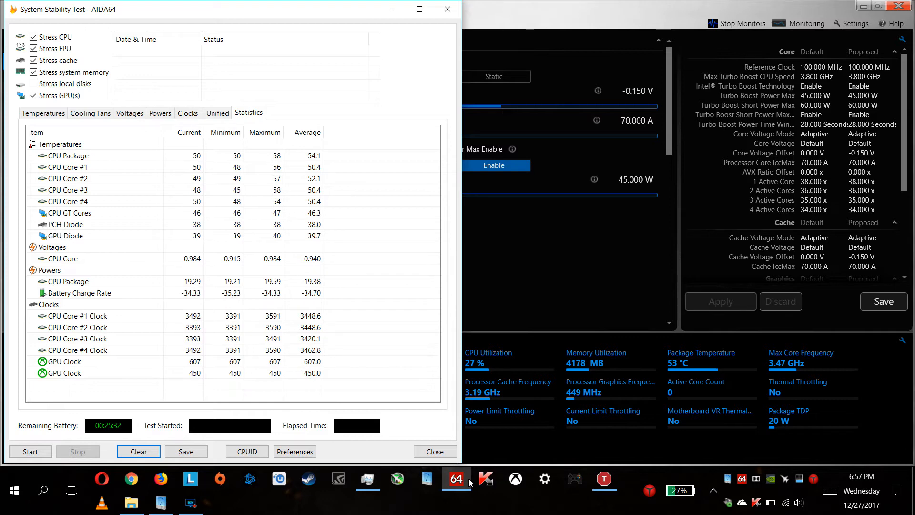
left_click(603, 479)
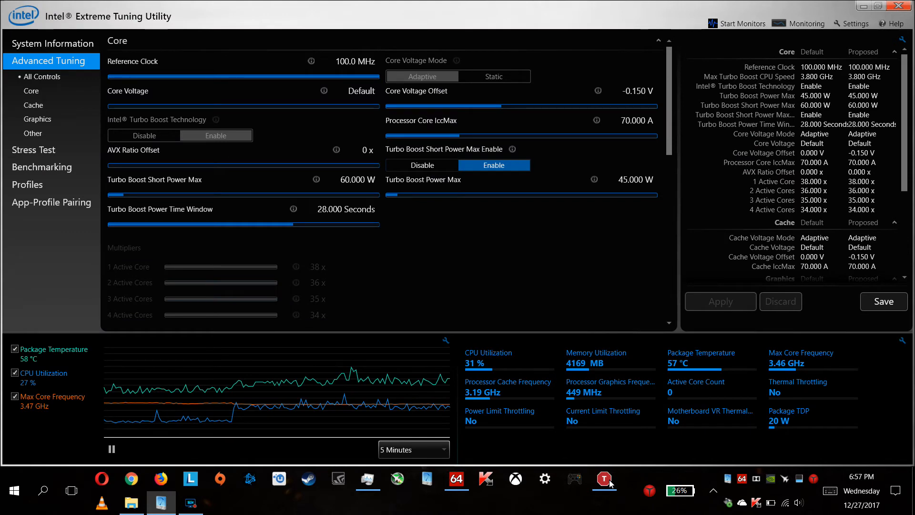
left_click(604, 479)
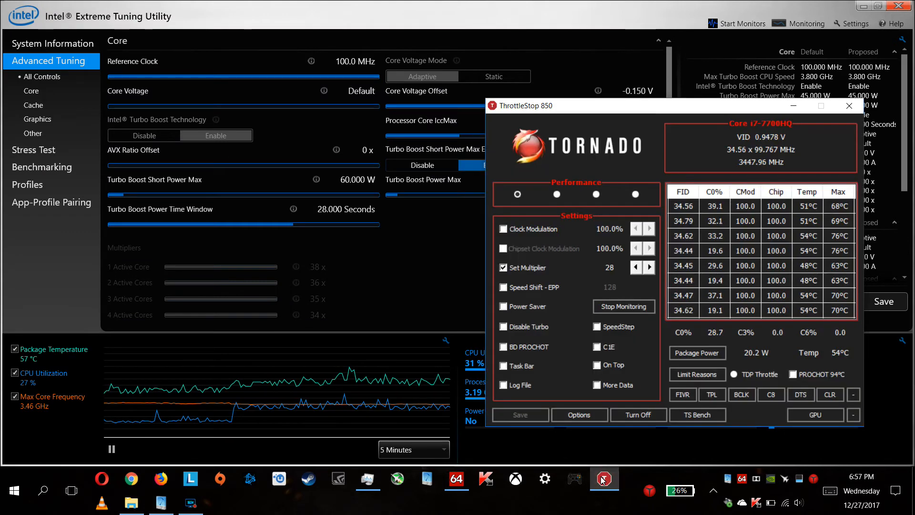
left_click(624, 307)
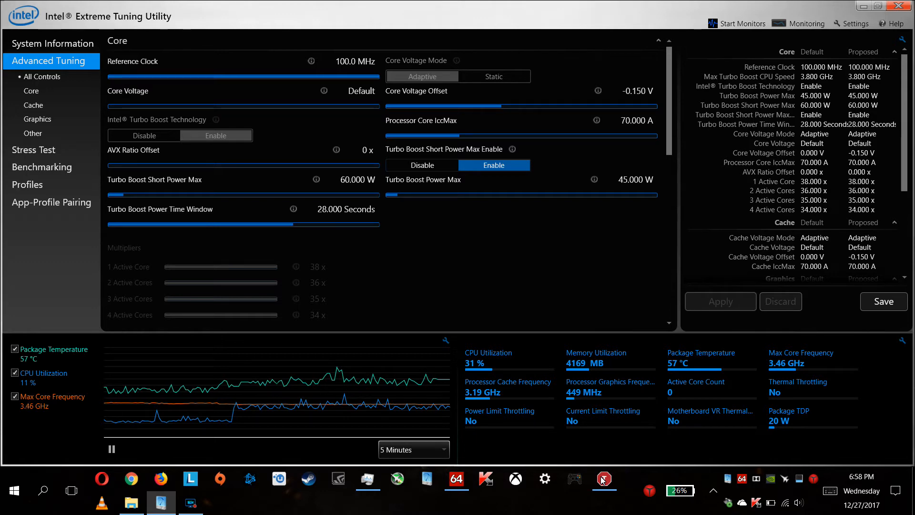
left_click(604, 480)
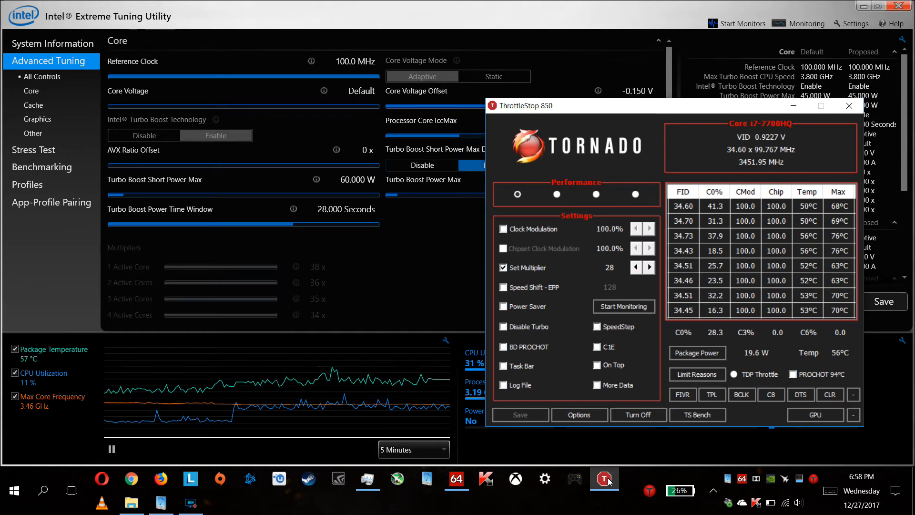
left_click(623, 307)
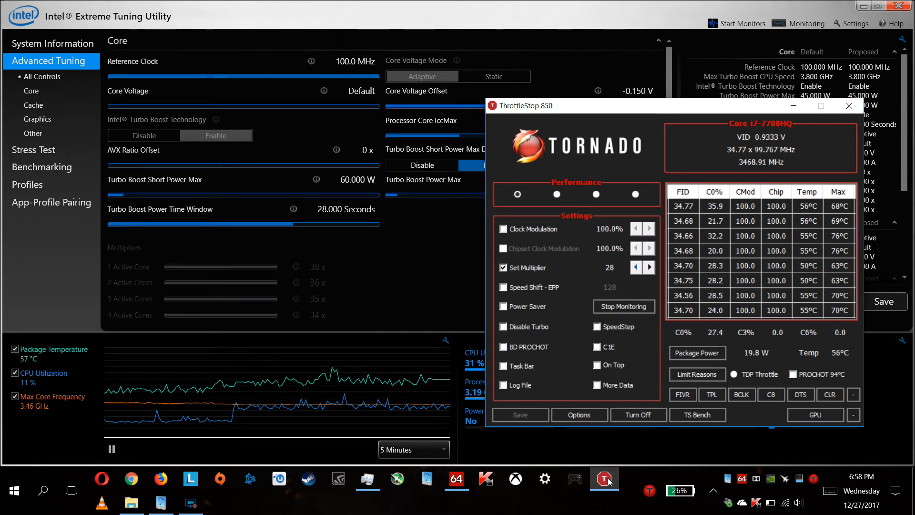
left_click(635, 267)
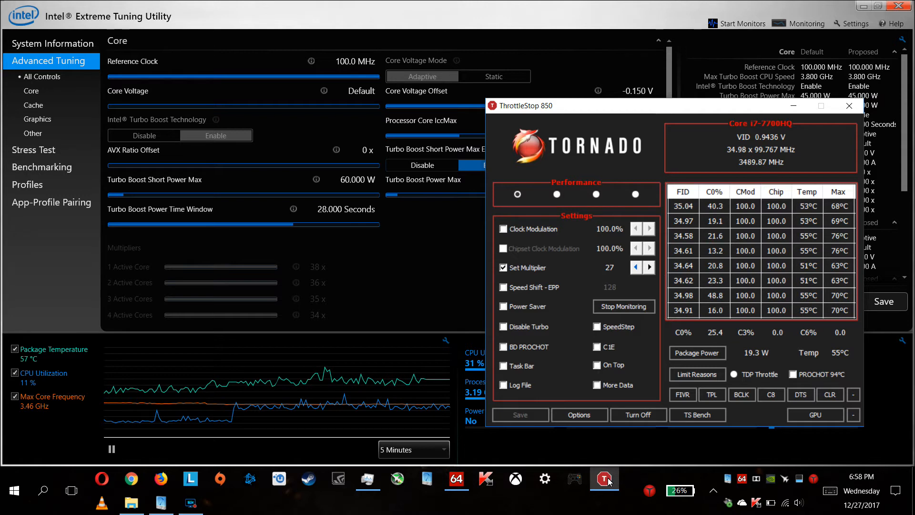
left_click(503, 327)
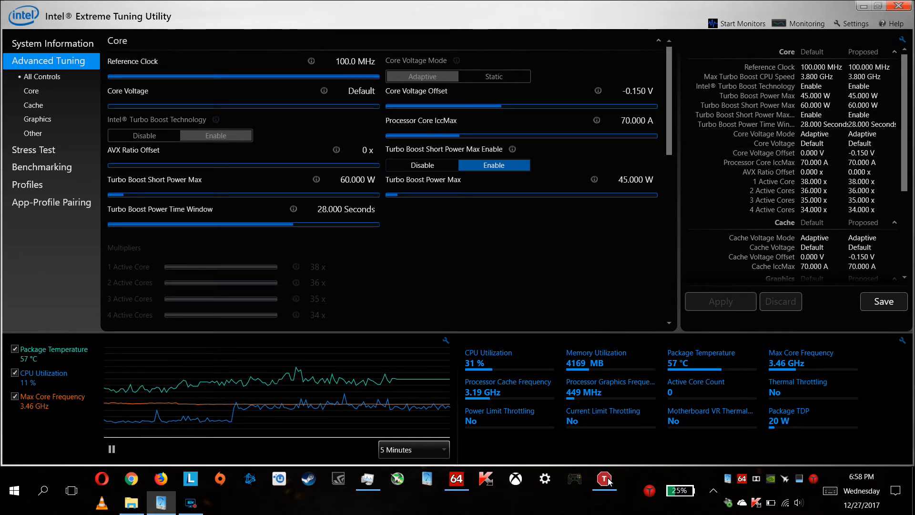
- Restore the ThrottleStop window showing multiplier 28 and about 0.95 V VID
left_click(190, 502)
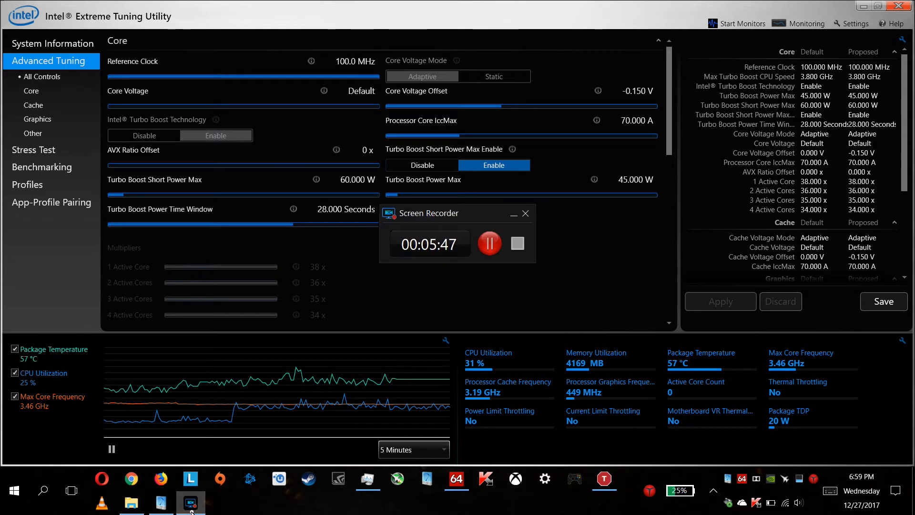
left_click(512, 213)
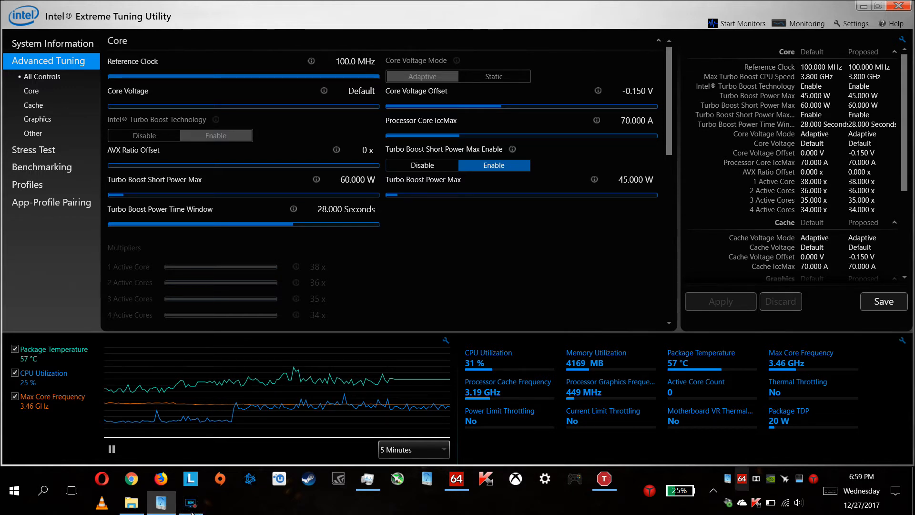
left_click(714, 490)
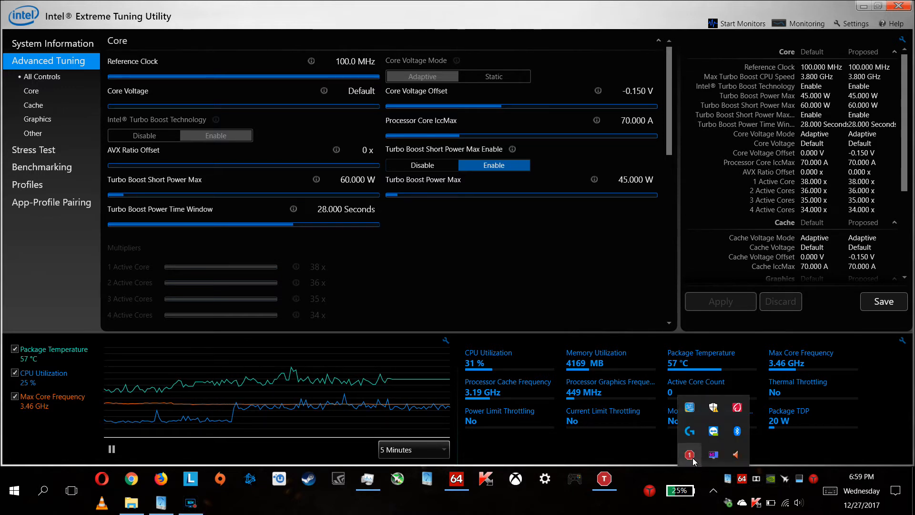
mouse_move(688, 454)
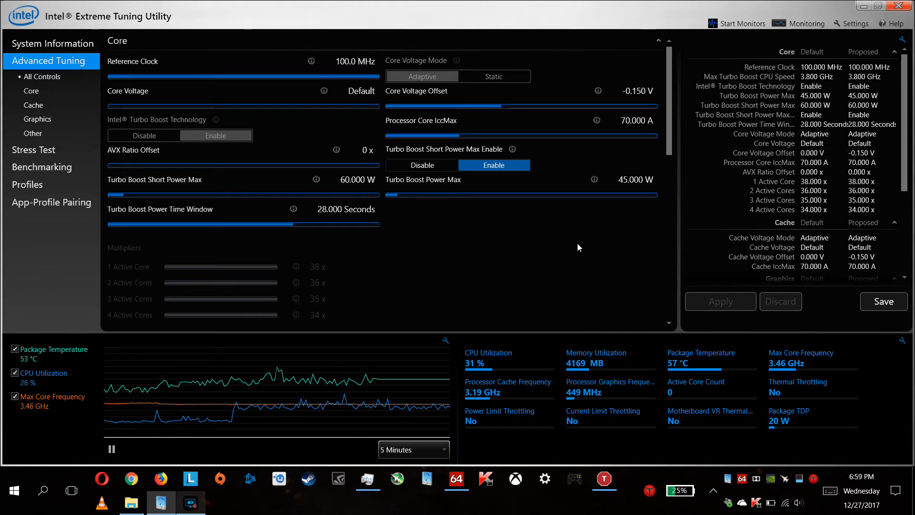
left_click(604, 478)
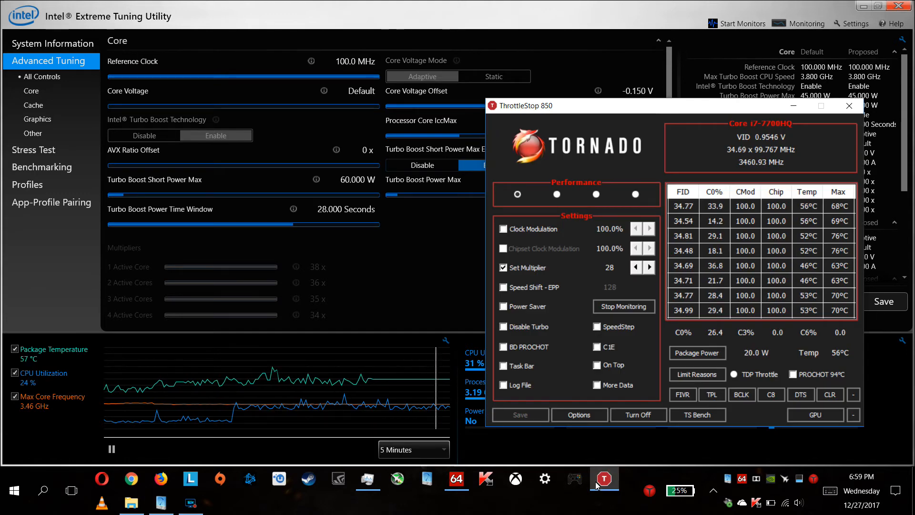
- Restore AIDA64 stability statistics and launch Lenovo Nerve Sense
left_click(456, 479)
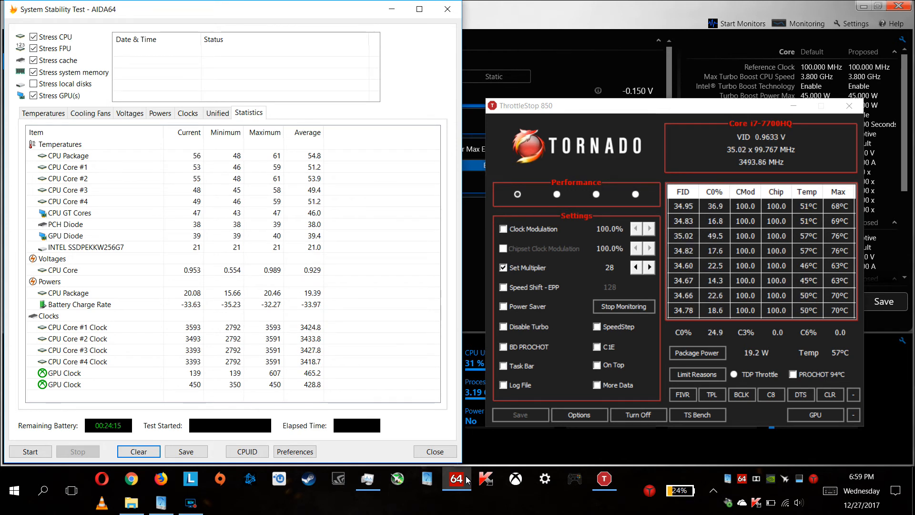
left_click(68, 292)
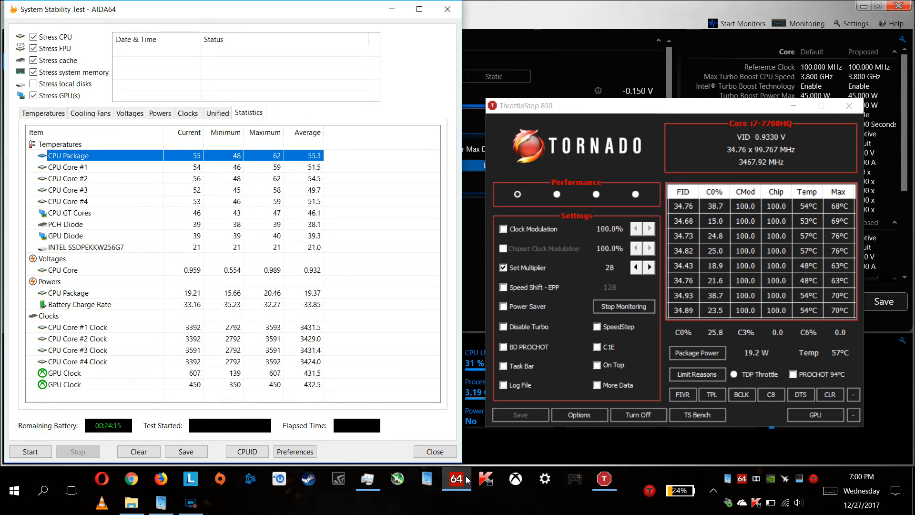
left_click(220, 502)
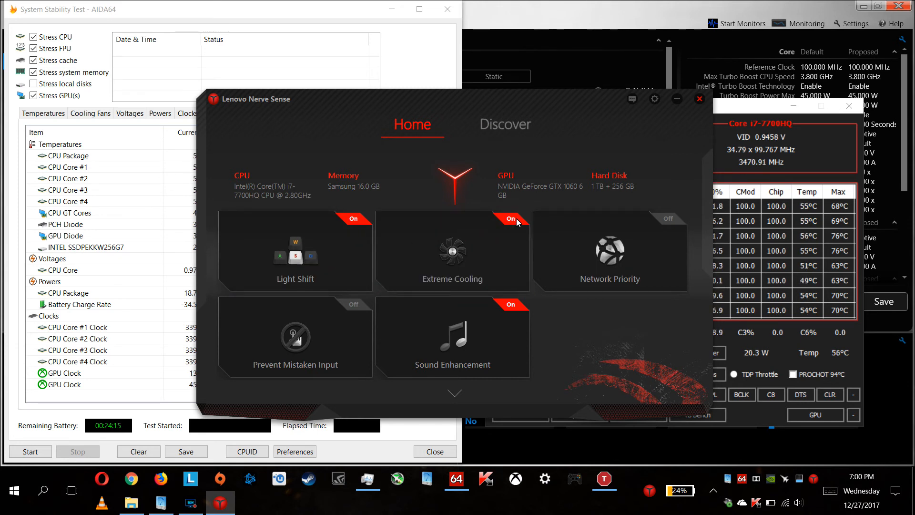
- Switch the Extreme Cooling tile to Off and close Nerve Sense
left_click(511, 219)
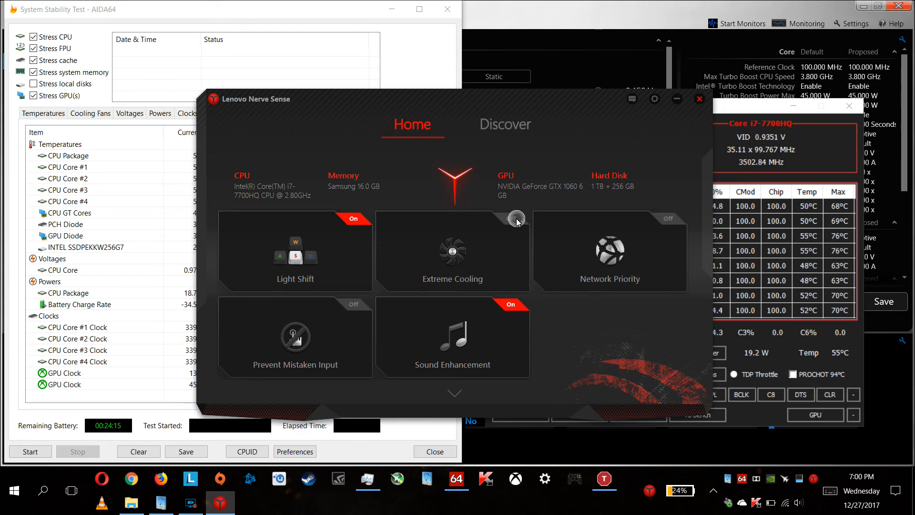
mouse_move(676, 102)
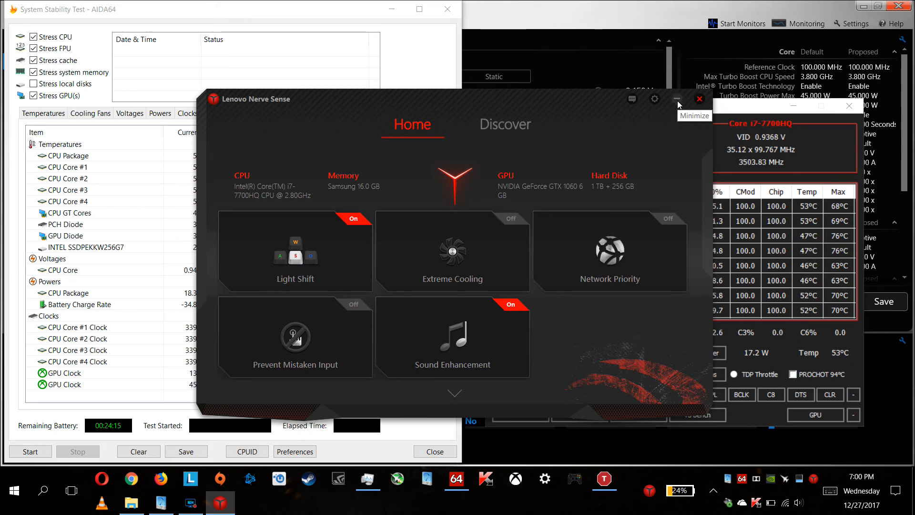
mouse_move(703, 99)
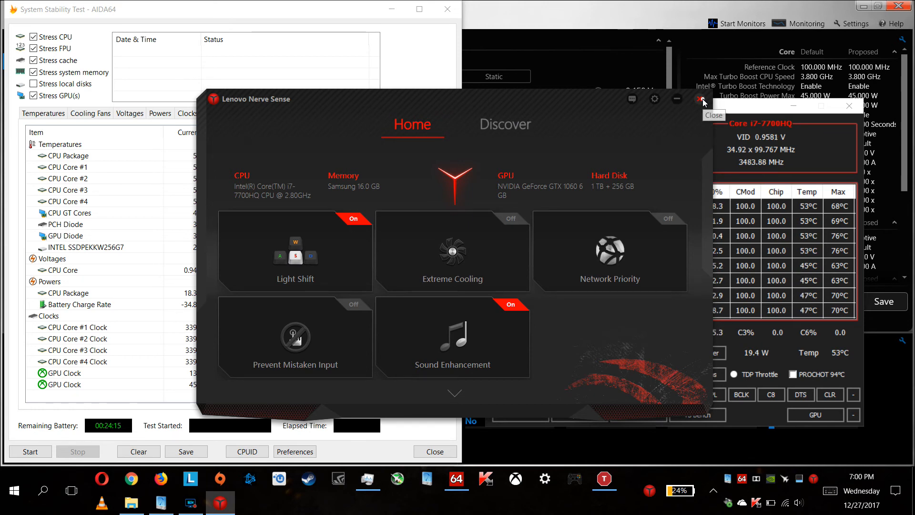
left_click(703, 99)
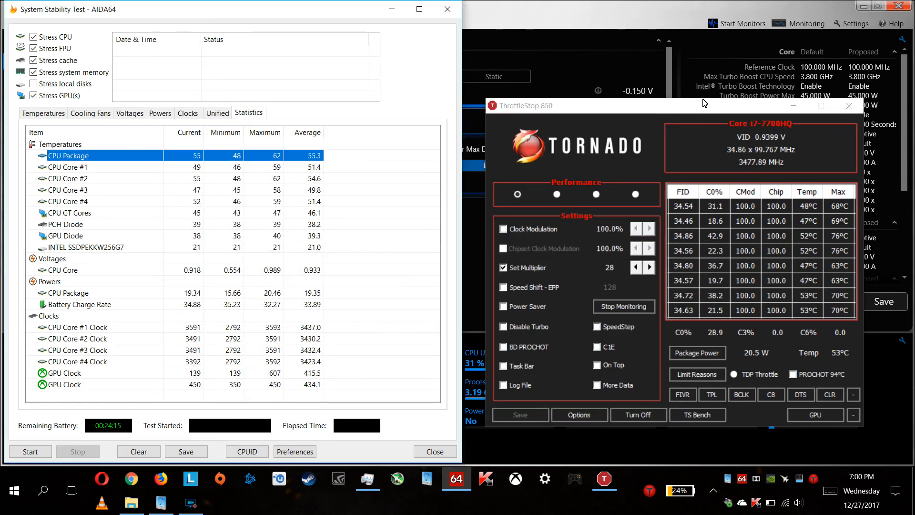